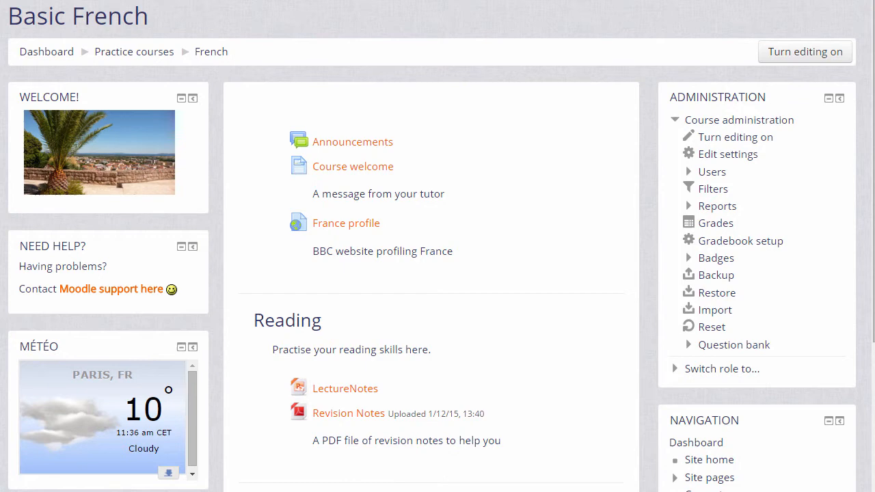
{"action": "mouse_move", "coordinate": [809, 78]}
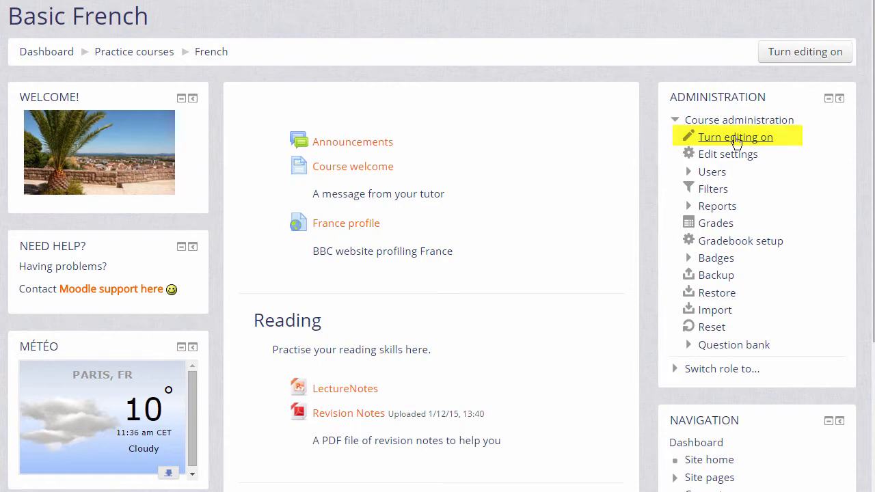
- Turn editing on for the Basic French course and bring the Speaking section into view
{"action": "left_click", "coordinate": [736, 137]}
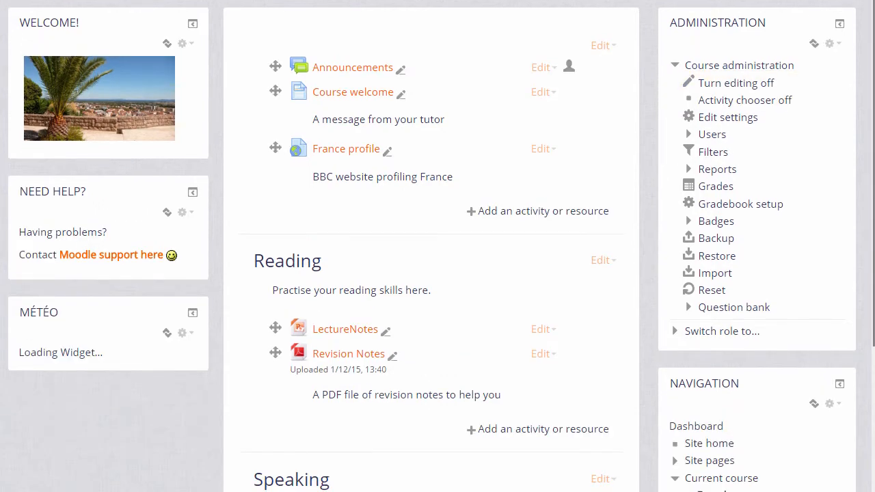
{"action": "scroll", "scroll_direction": "down", "scroll_amount": 3}
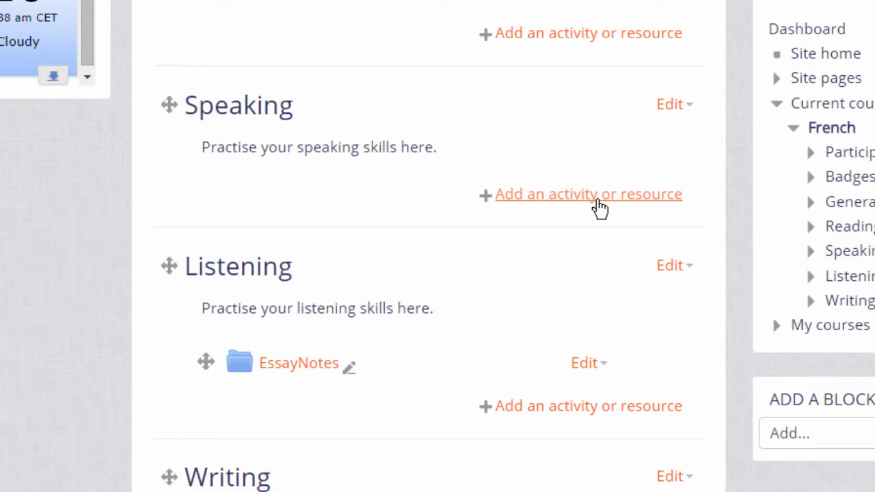
- Start adding an activity to the Speaking section and choose Forum from the chooser
{"action": "left_click", "coordinate": [588, 194]}
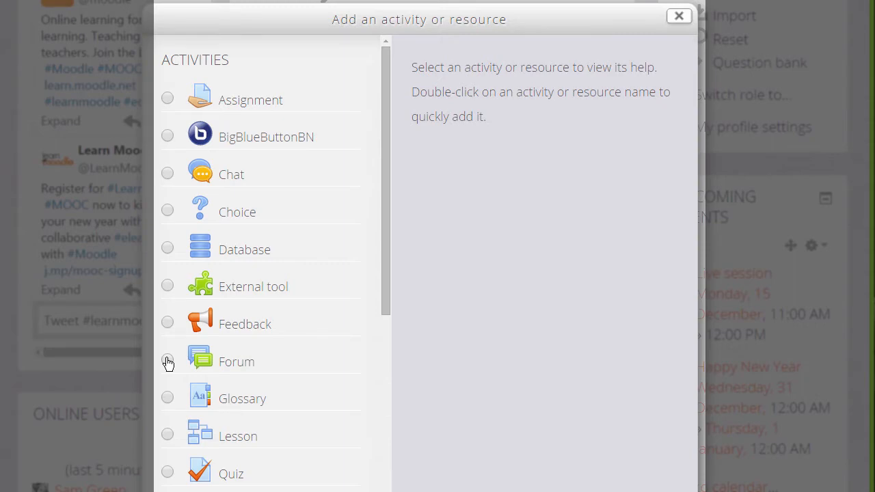
{"action": "left_click", "coordinate": [167, 361]}
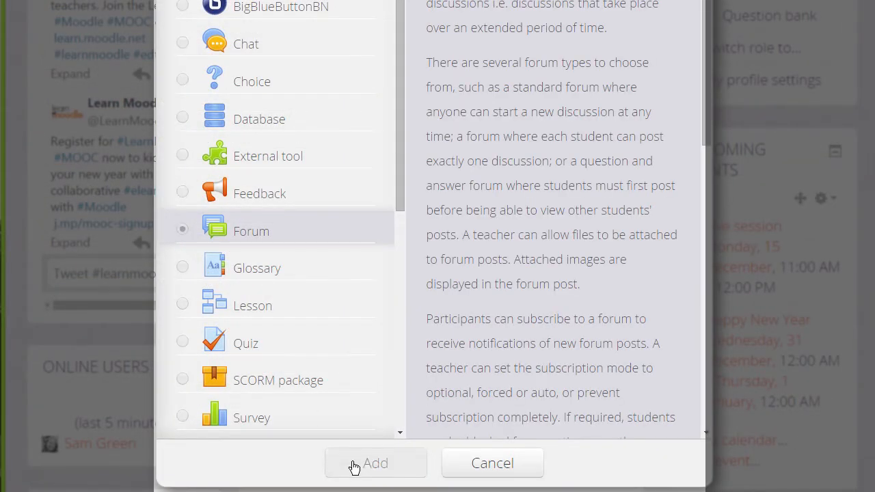
- Name the new forum 'Introductions!' with a description asking learners to introduce themselves and say why they joined
{"action": "left_click", "coordinate": [375, 462]}
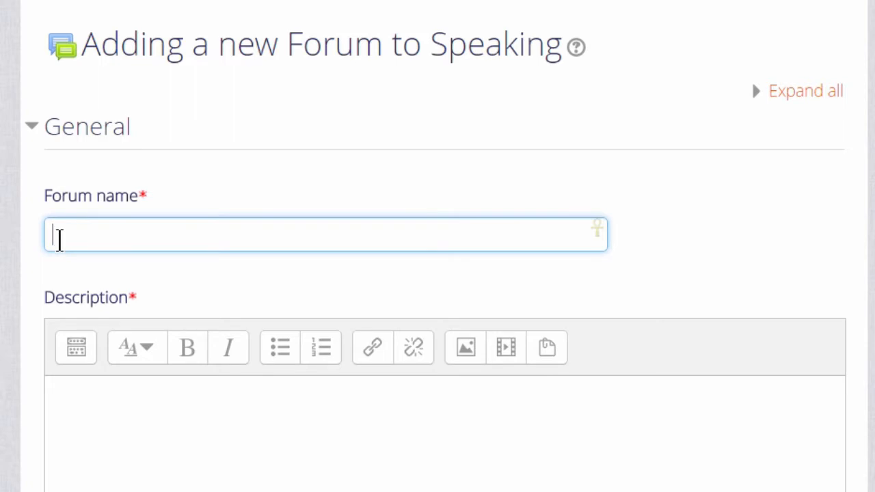
{"action": "type", "text": "Int"}
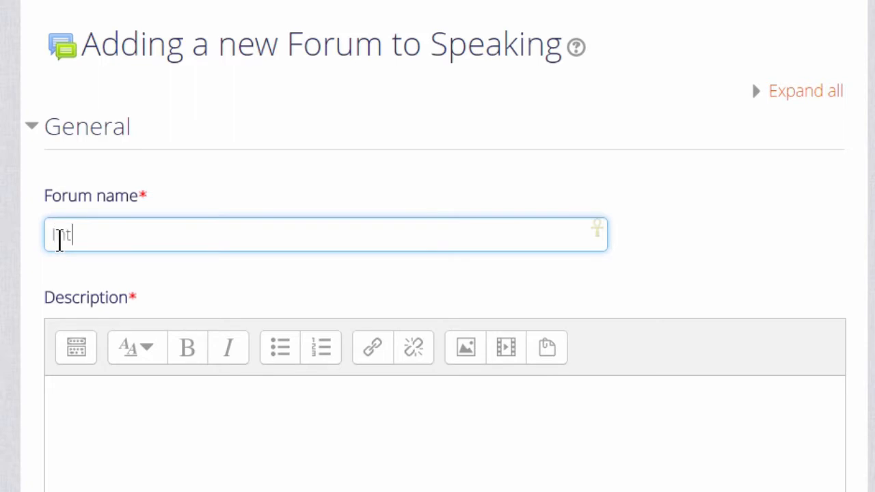
{"action": "type", "text": "roduc"}
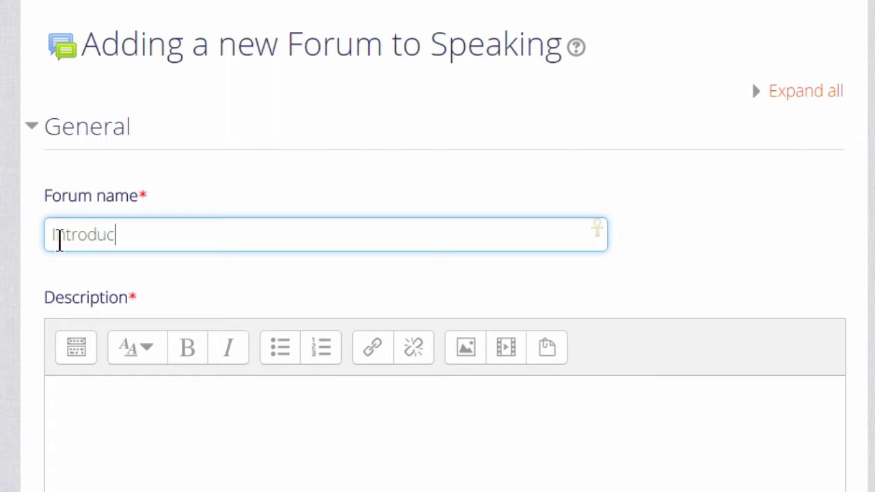
{"action": "type", "text": "tions!"}
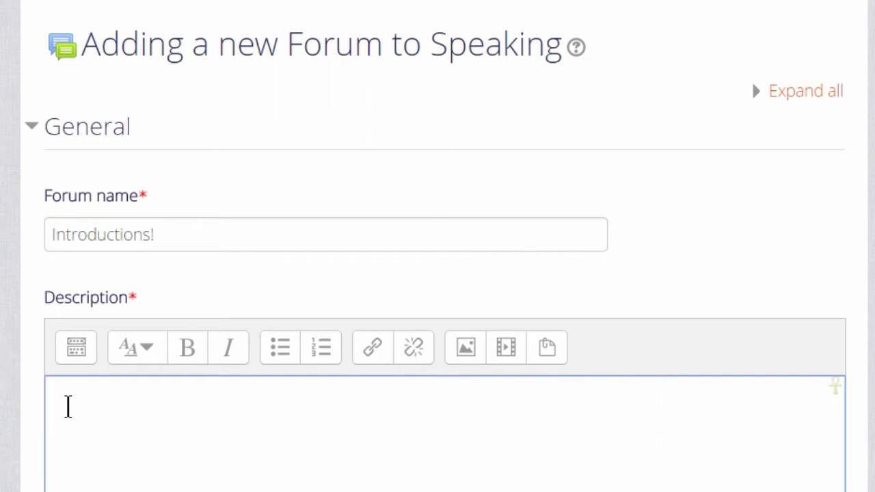
{"action": "type", "text": "Introduce yourself to the others in the course. Tell us about where you live and why you have joined the course."}
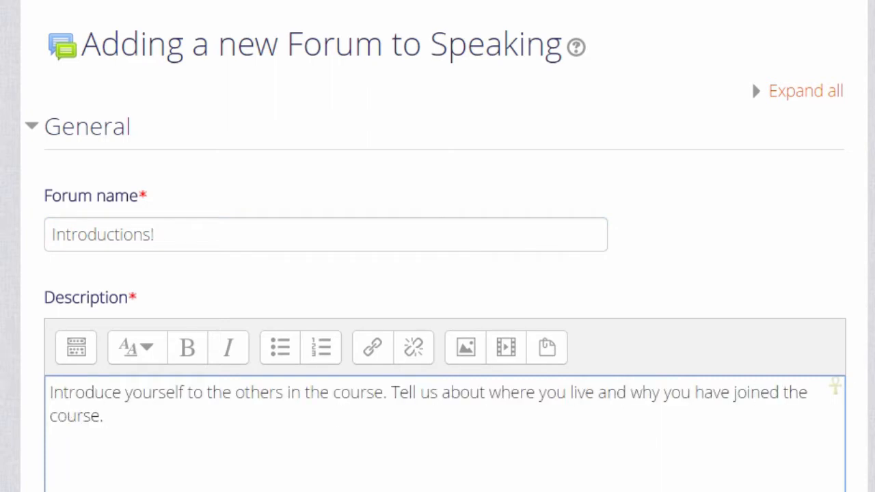
{"action": "scroll", "scroll_direction": "down", "scroll_amount": 3}
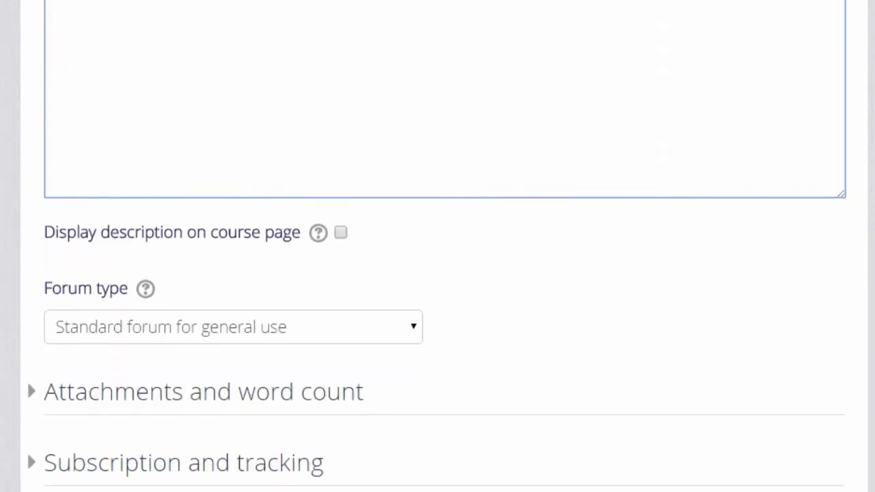
{"action": "scroll", "scroll_direction": "down", "scroll_amount": 3}
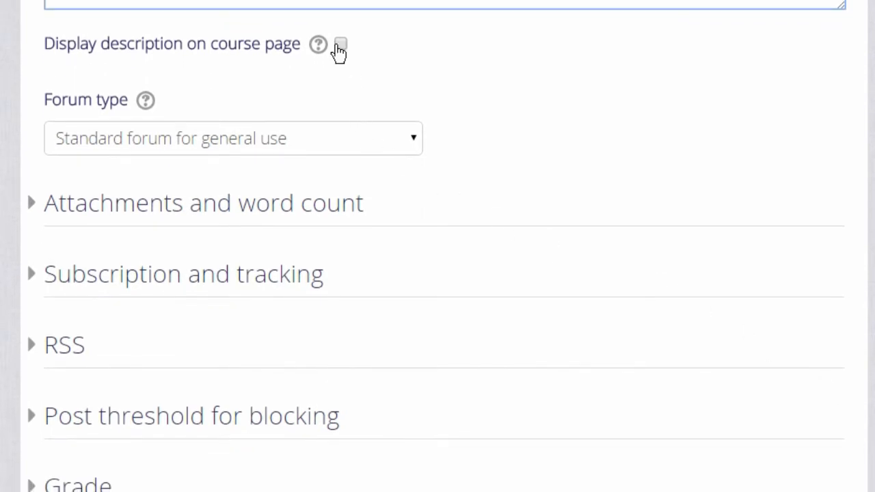
- Display the description on the course page, review the forum type help, and expand Attachments and word count
{"action": "left_click", "coordinate": [340, 44]}
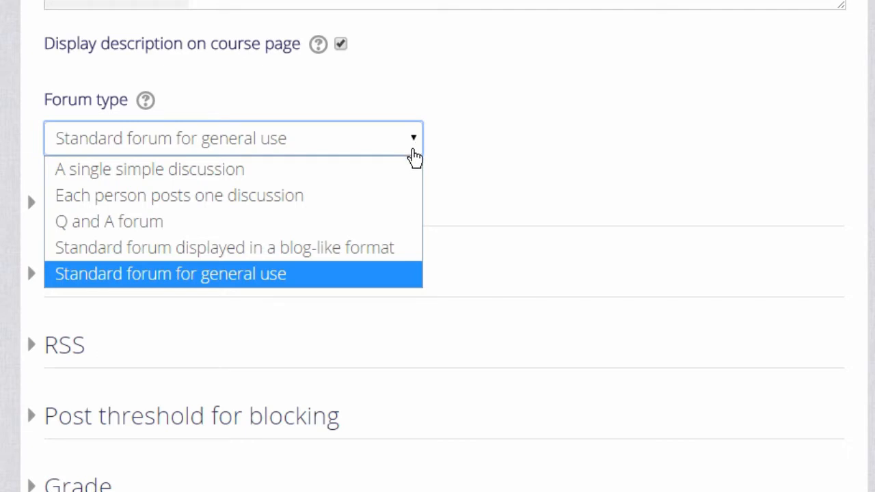
{"action": "mouse_move", "coordinate": [400, 175]}
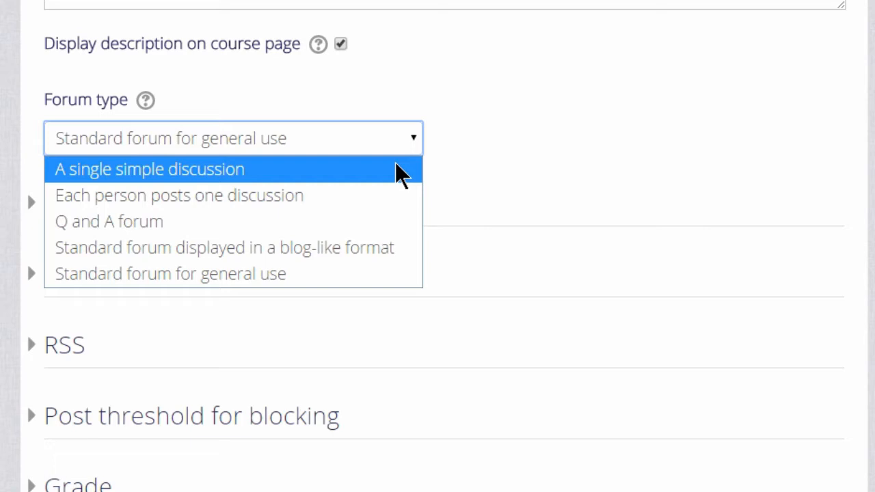
{"action": "mouse_move", "coordinate": [145, 101]}
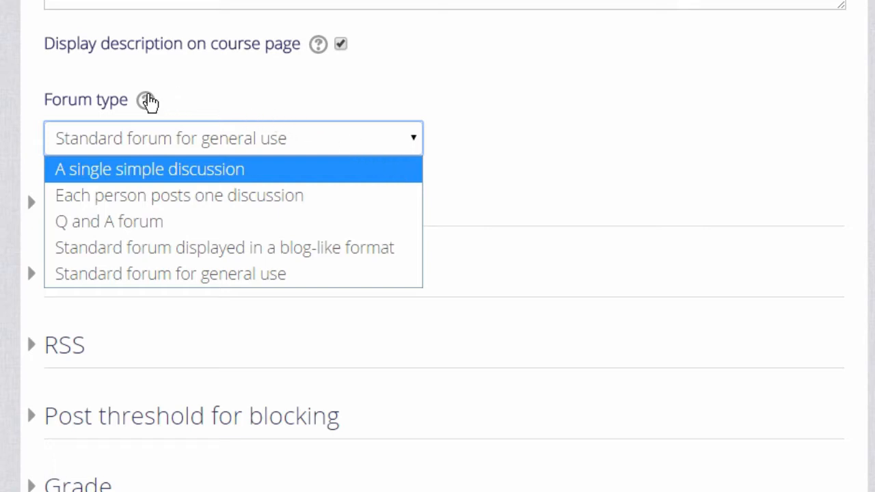
{"action": "left_click", "coordinate": [144, 100]}
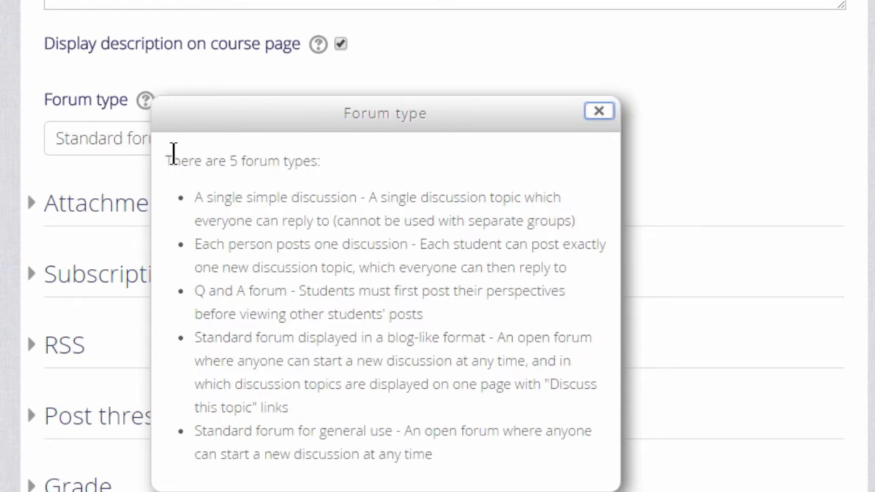
{"action": "mouse_move", "coordinate": [162, 448]}
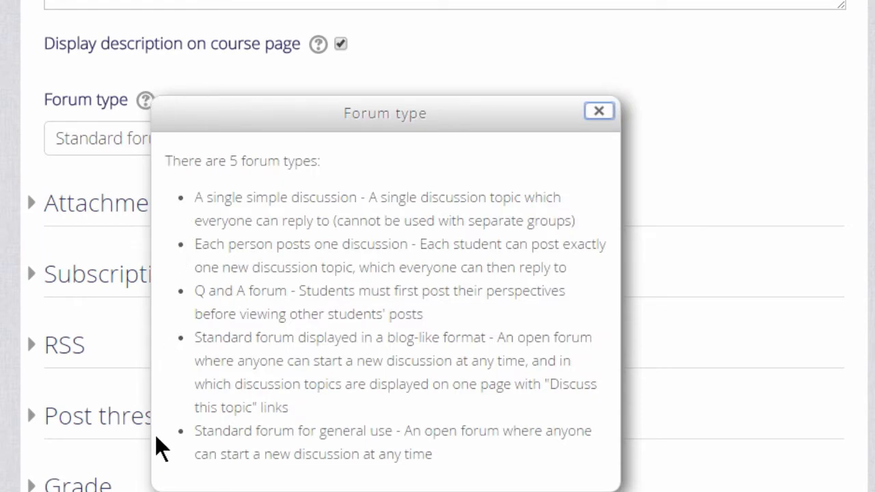
{"action": "left_click", "coordinate": [599, 110]}
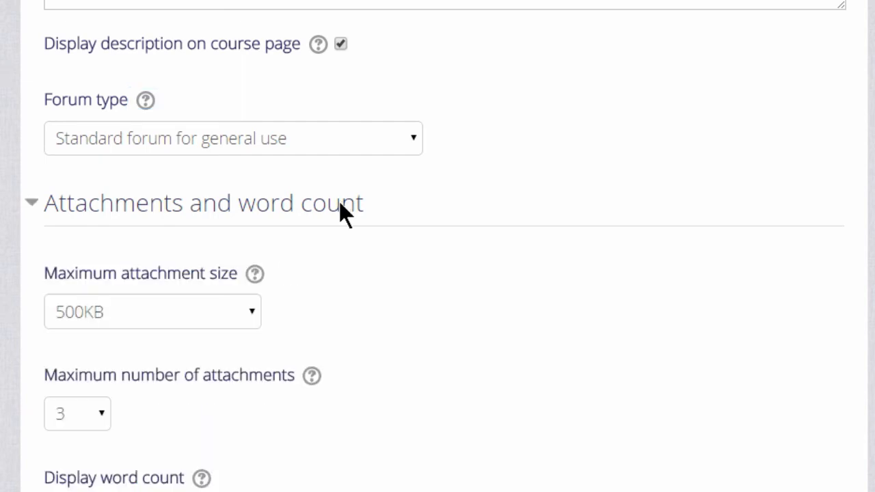
{"action": "mouse_move", "coordinate": [167, 389]}
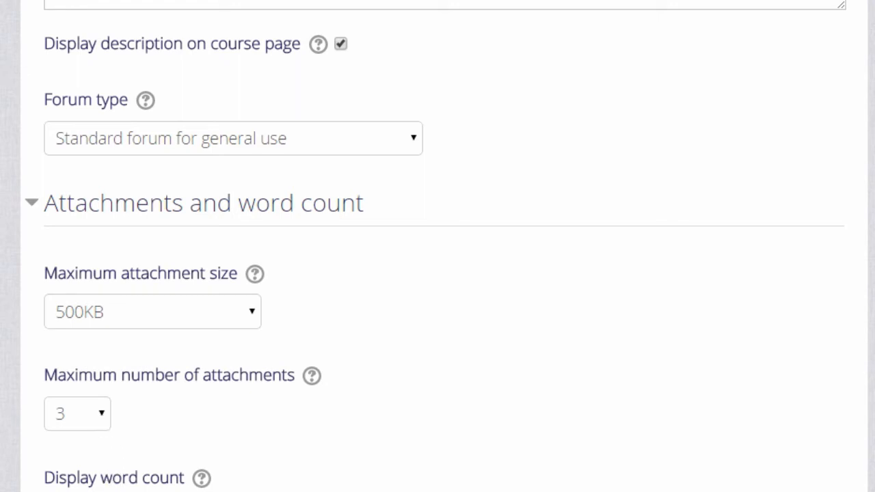
- In Subscription and tracking, keep Optional subscription as the subscription mode
{"action": "scroll", "scroll_direction": "down", "scroll_amount": 3}
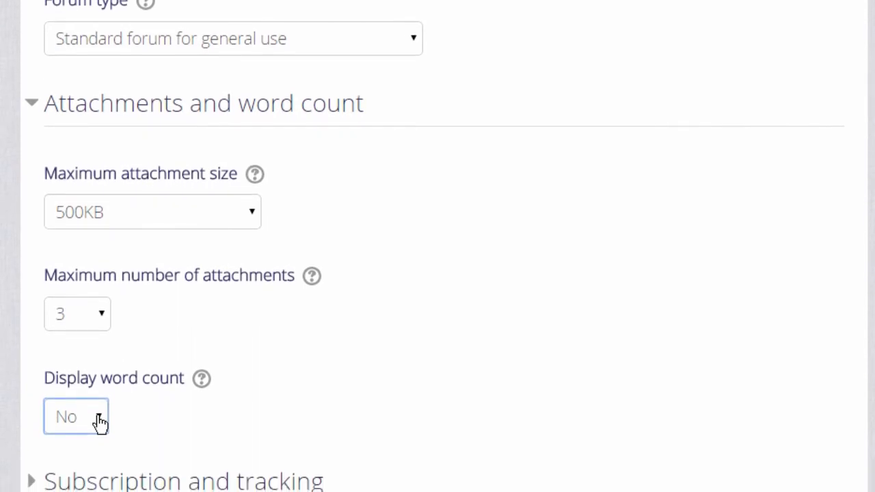
{"action": "scroll", "scroll_direction": "down", "scroll_amount": 3}
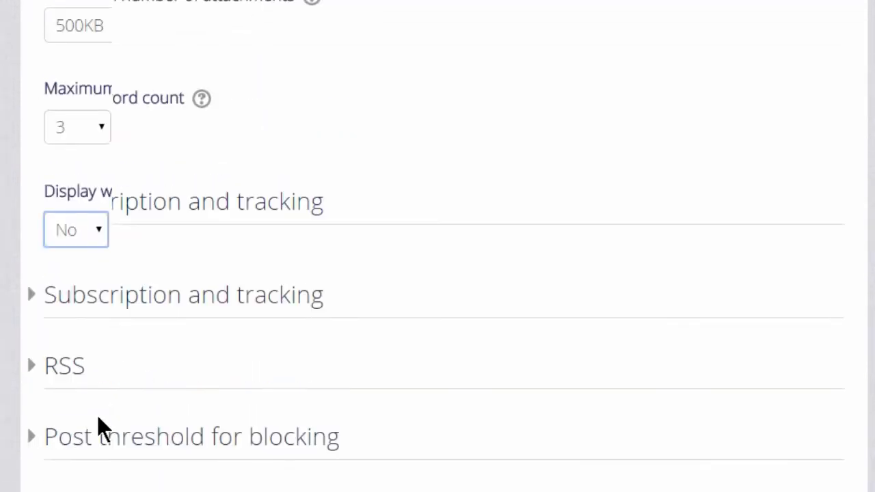
{"action": "scroll", "scroll_direction": "down", "scroll_amount": 3}
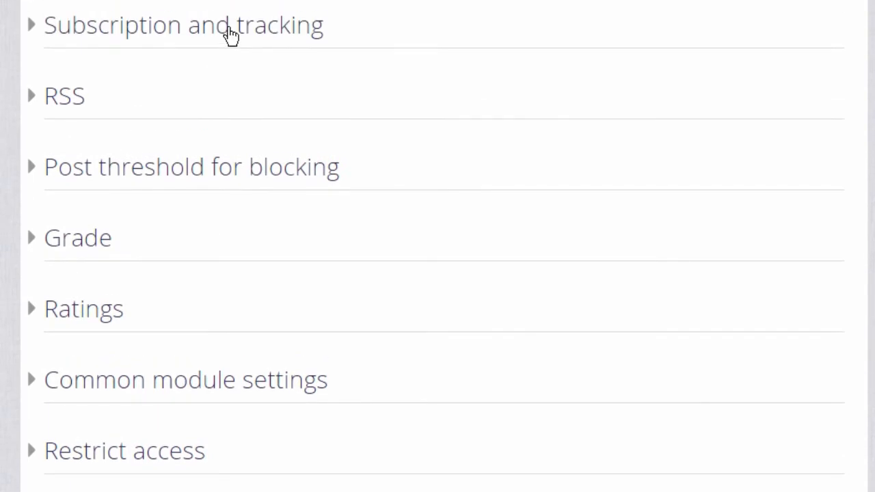
{"action": "left_click", "coordinate": [185, 26]}
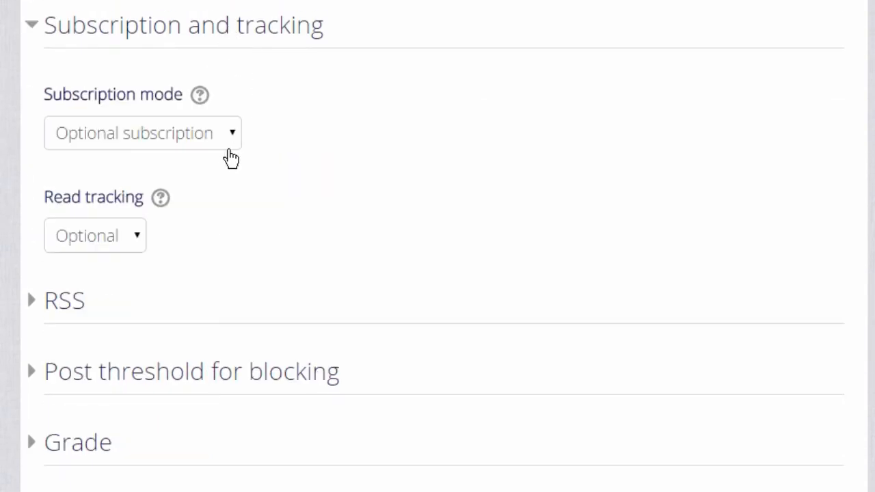
{"action": "left_click", "coordinate": [142, 133]}
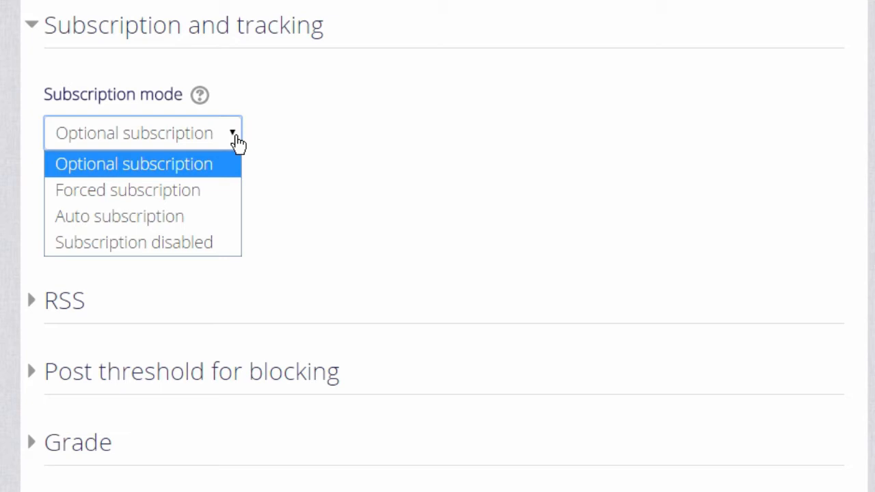
{"action": "left_click", "coordinate": [134, 164]}
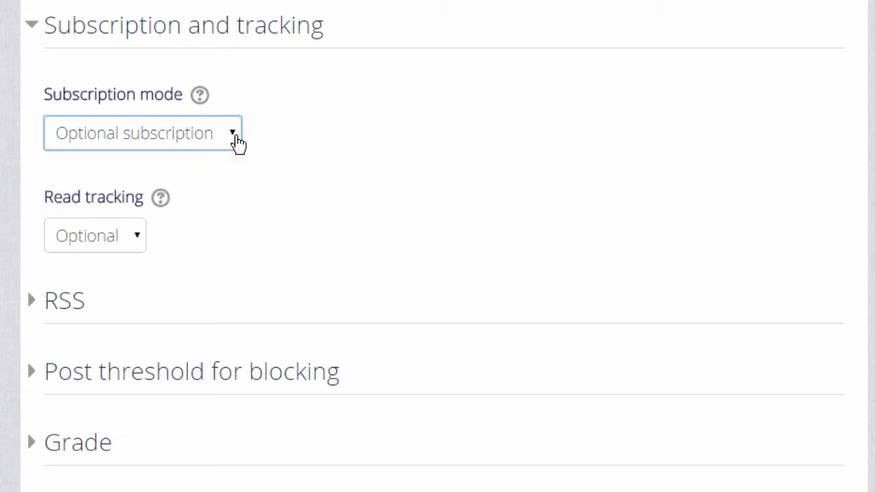
{"action": "scroll", "scroll_direction": "down", "scroll_amount": 3}
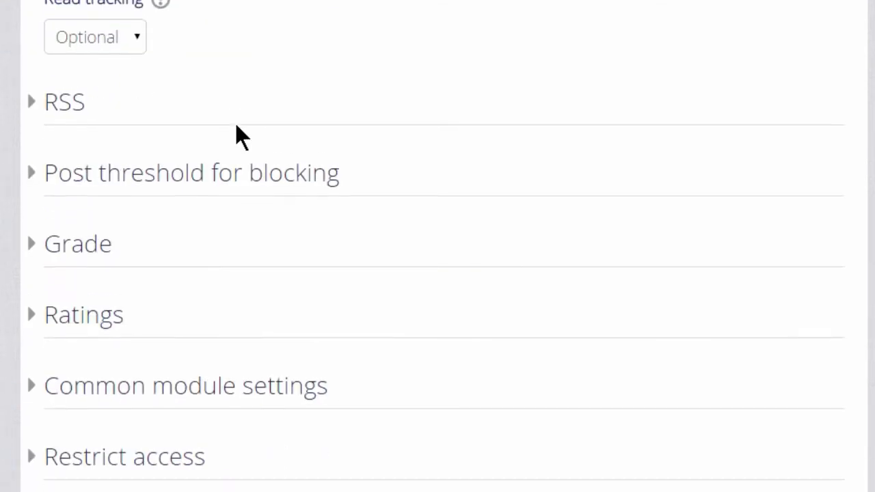
{"action": "scroll", "scroll_direction": "down", "scroll_amount": 3}
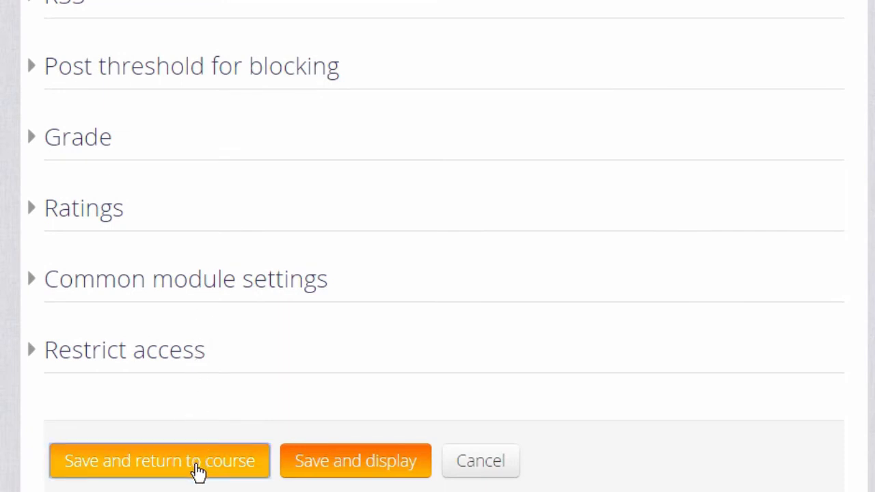
- Save the Introductions! forum and return to the course page
{"action": "left_click", "coordinate": [160, 462]}
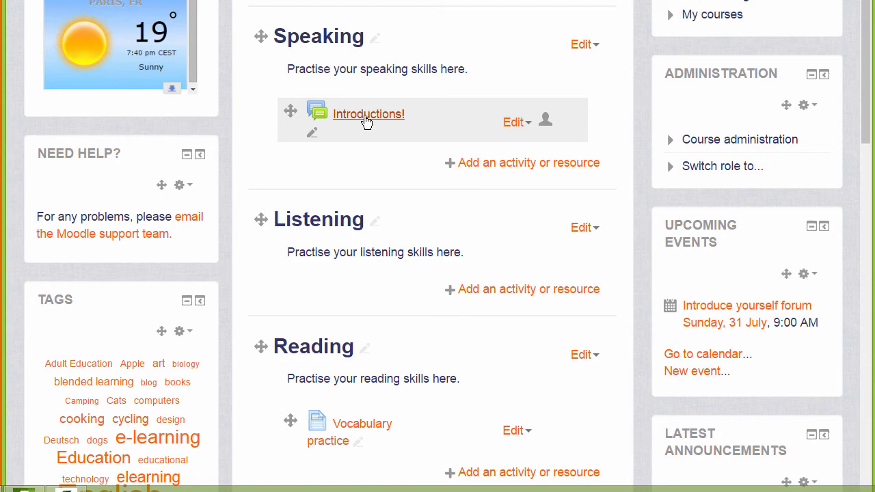
- Post a pinned 'Forum netiquette' discussion to the Introductions! forum
{"action": "left_click", "coordinate": [369, 115]}
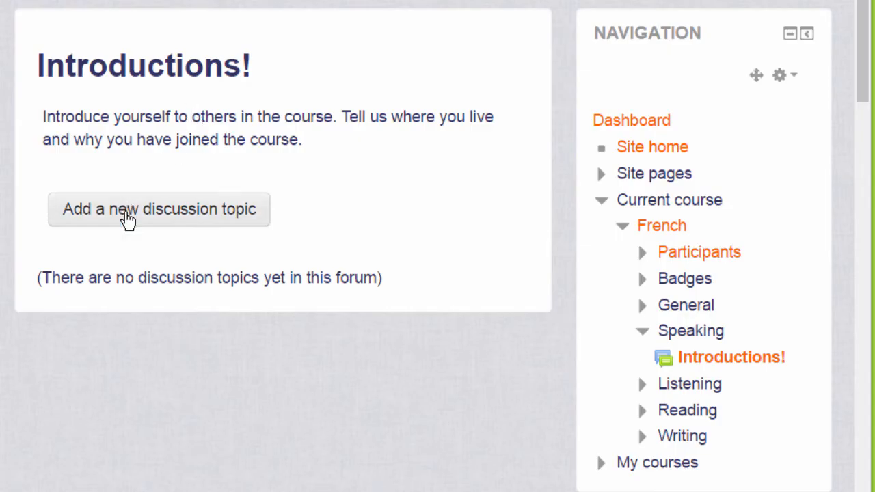
{"action": "left_click", "coordinate": [159, 209]}
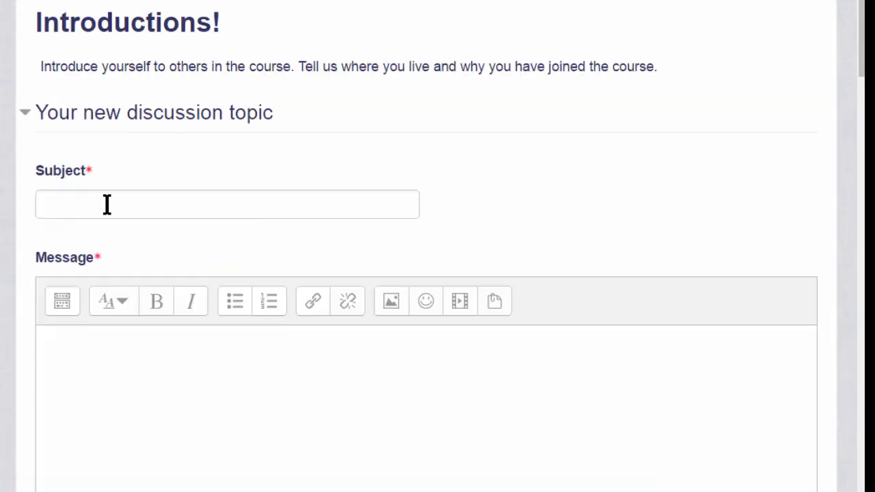
{"action": "type", "text": "Forum netiquette"}
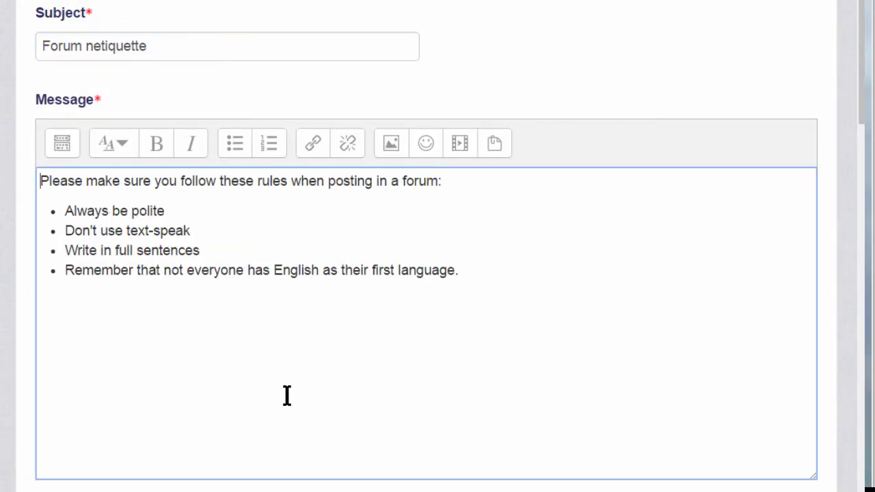
{"action": "scroll", "scroll_direction": "down", "scroll_amount": 3}
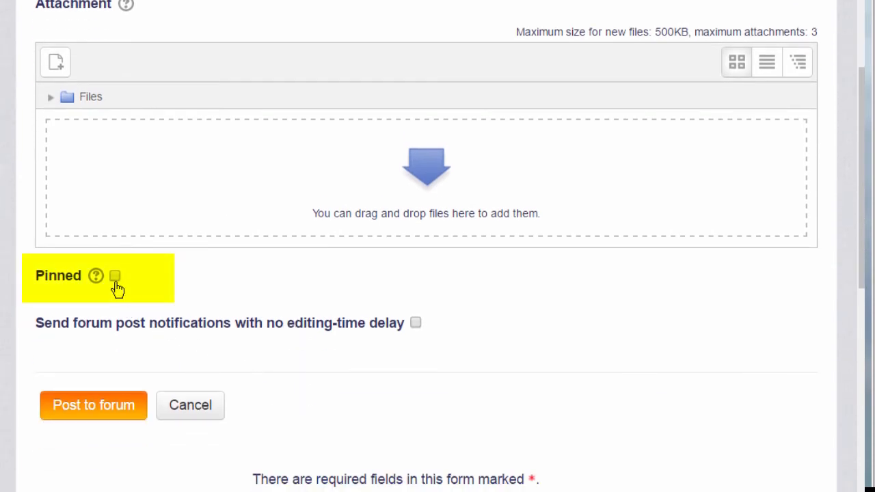
{"action": "left_click", "coordinate": [116, 276]}
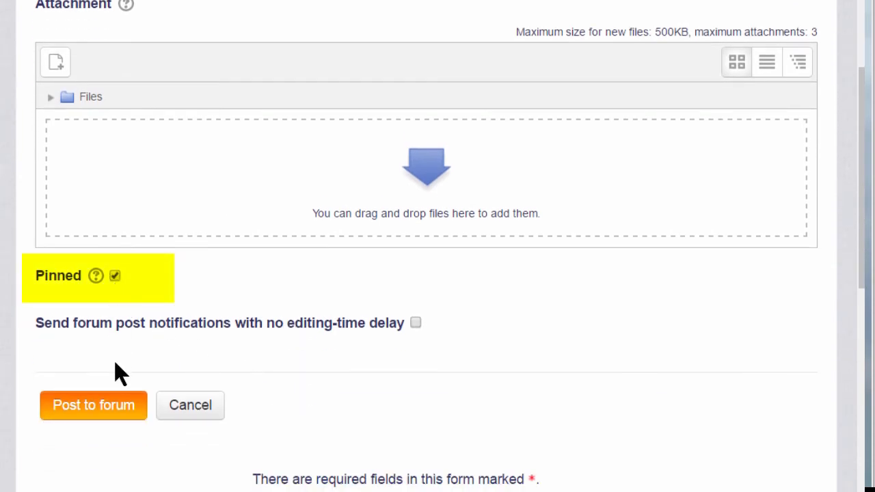
{"action": "left_click", "coordinate": [93, 405]}
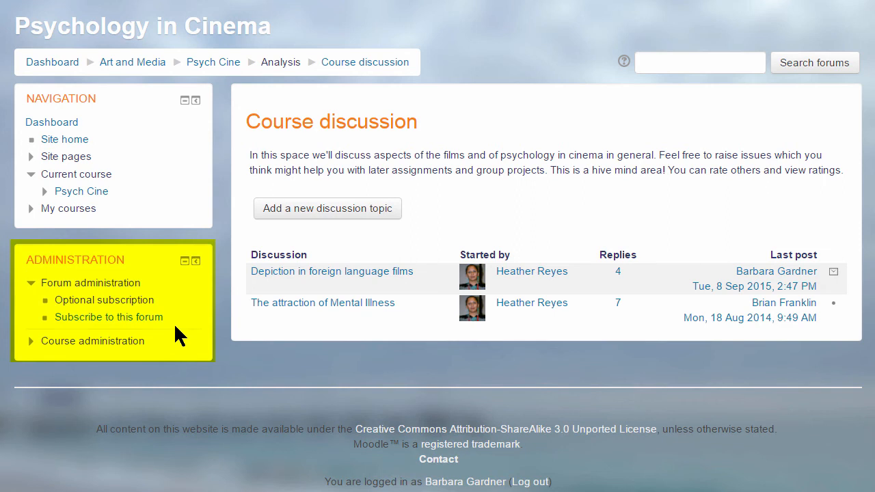
{"action": "mouse_move", "coordinate": [335, 347]}
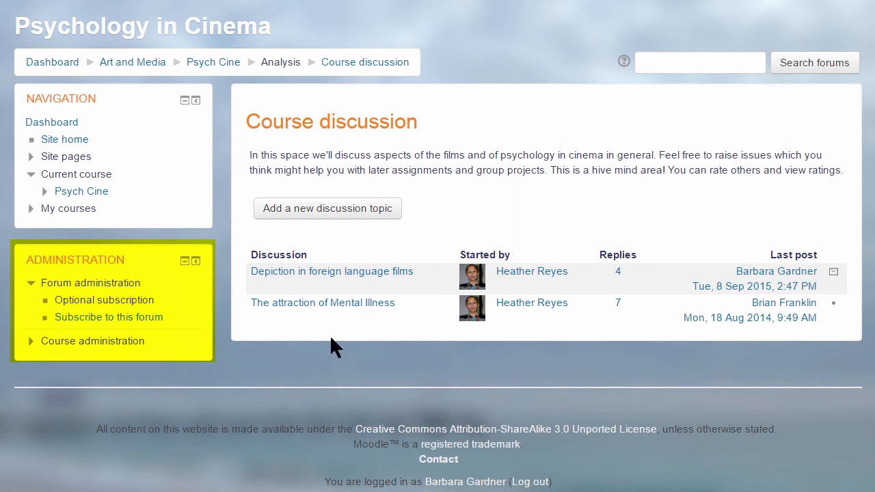
{"action": "mouse_move", "coordinate": [872, 321]}
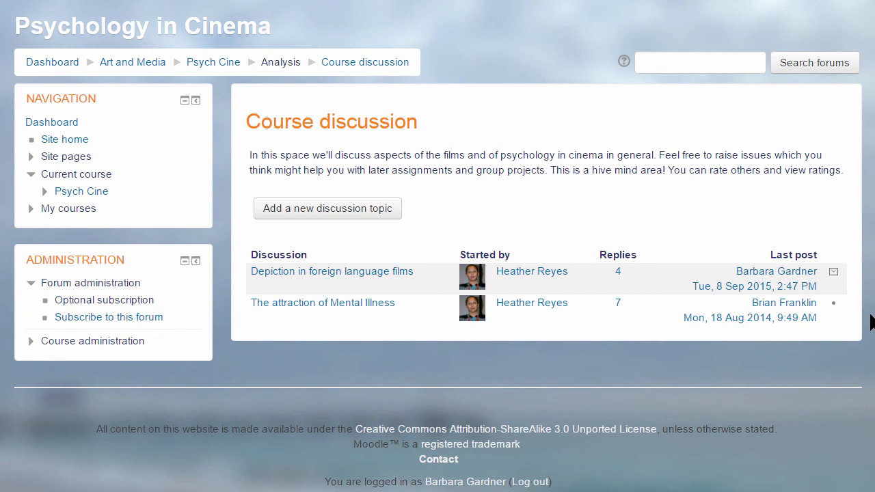
{"action": "mouse_move", "coordinate": [857, 294]}
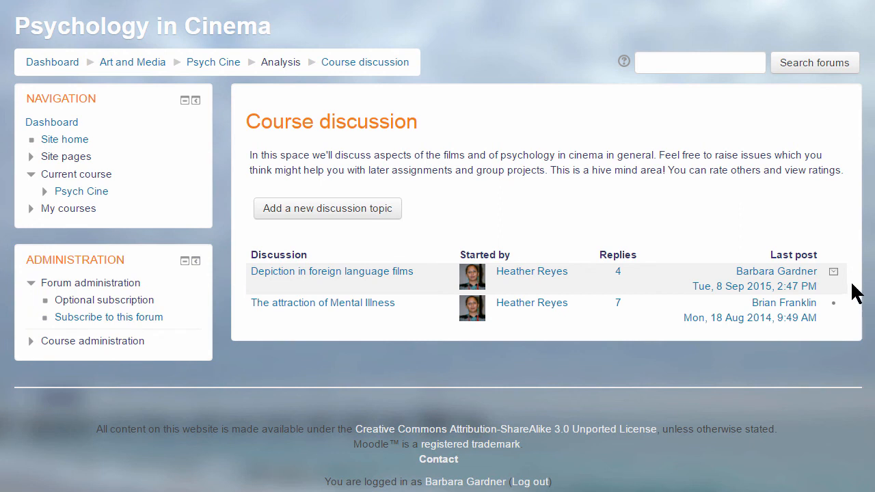
{"action": "mouse_move", "coordinate": [850, 287]}
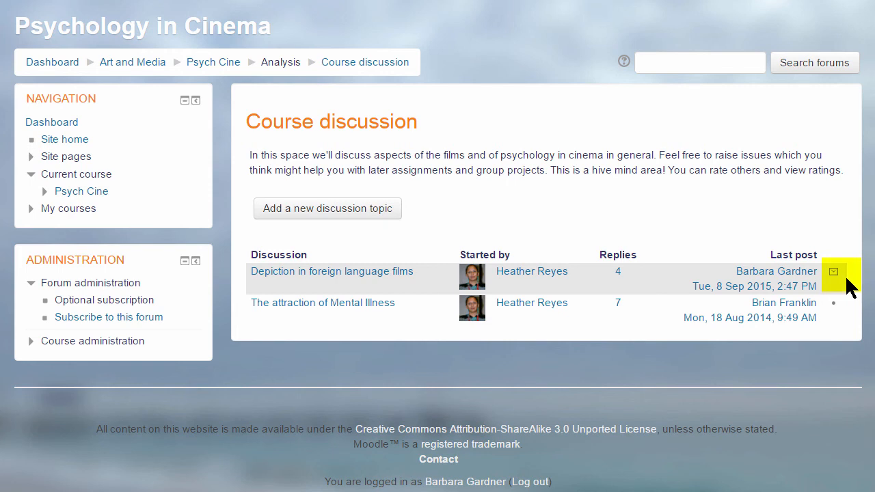
{"action": "mouse_move", "coordinate": [844, 284]}
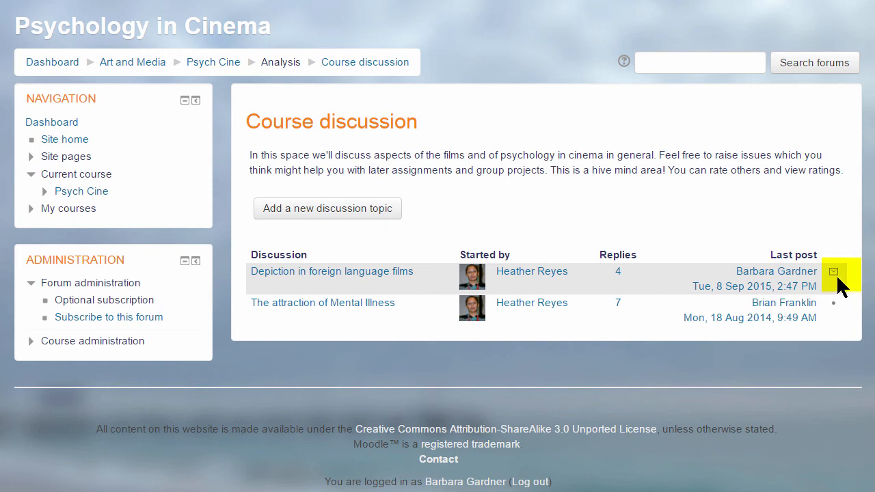
{"action": "mouse_move", "coordinate": [840, 298]}
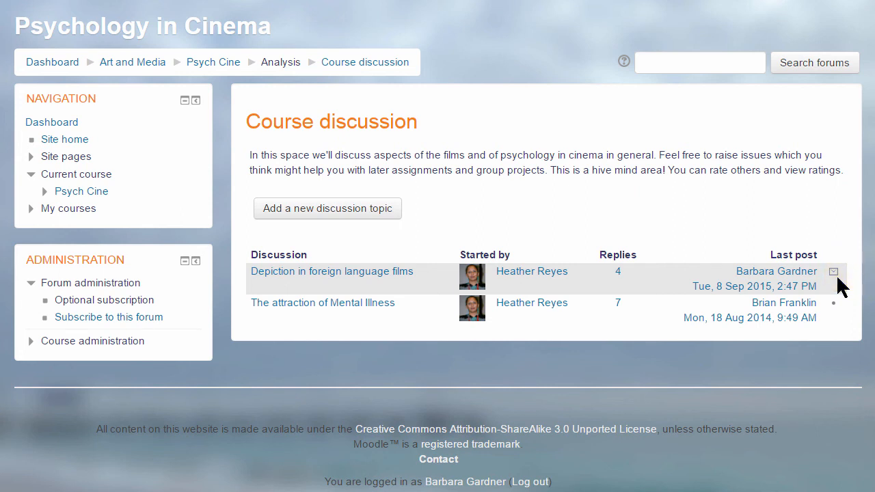
{"action": "mouse_move", "coordinate": [837, 311]}
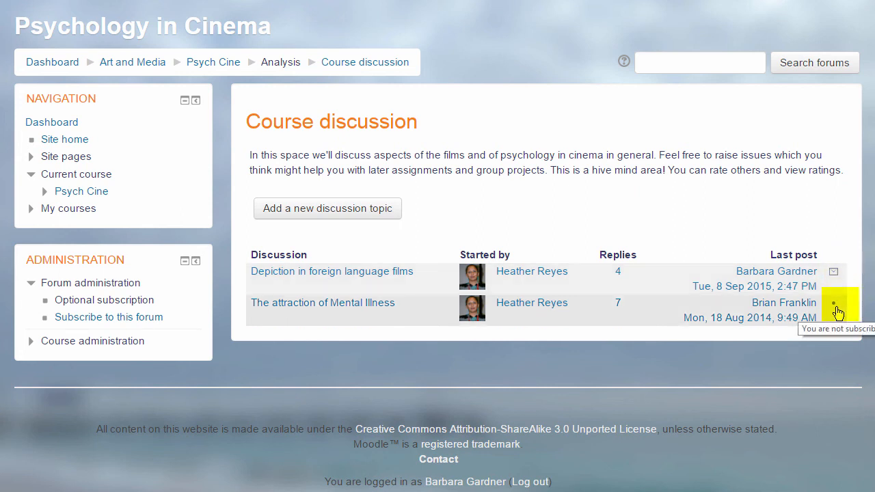
{"action": "mouse_move", "coordinate": [841, 334]}
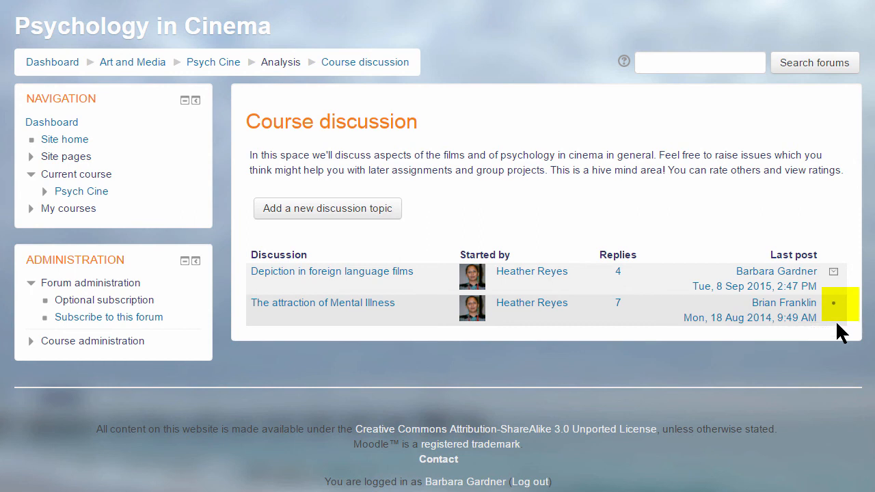
{"action": "mouse_move", "coordinate": [515, 335]}
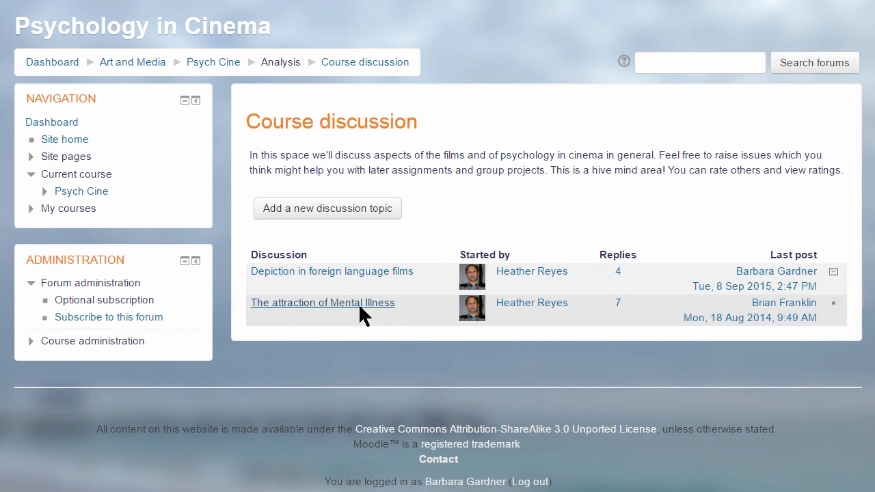
- Subscribe to The attraction of Mental Illness discussion and start a reply to its last post
{"action": "left_click", "coordinate": [323, 304]}
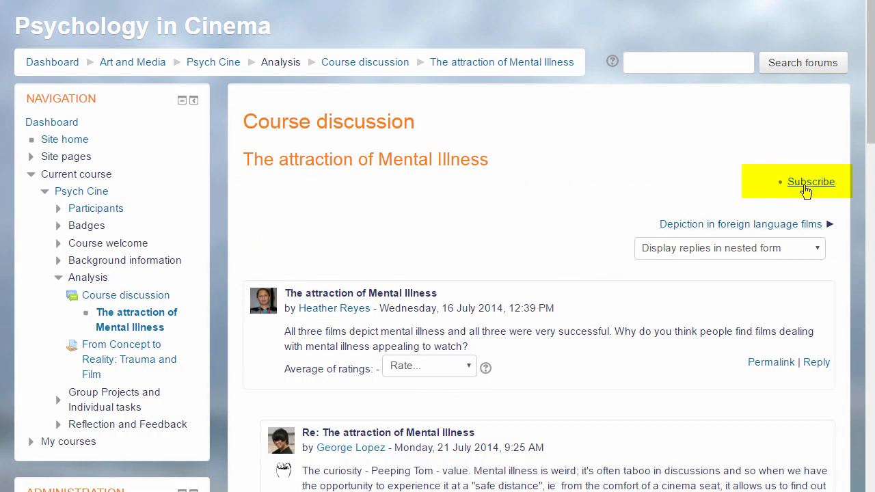
{"action": "left_click", "coordinate": [811, 182]}
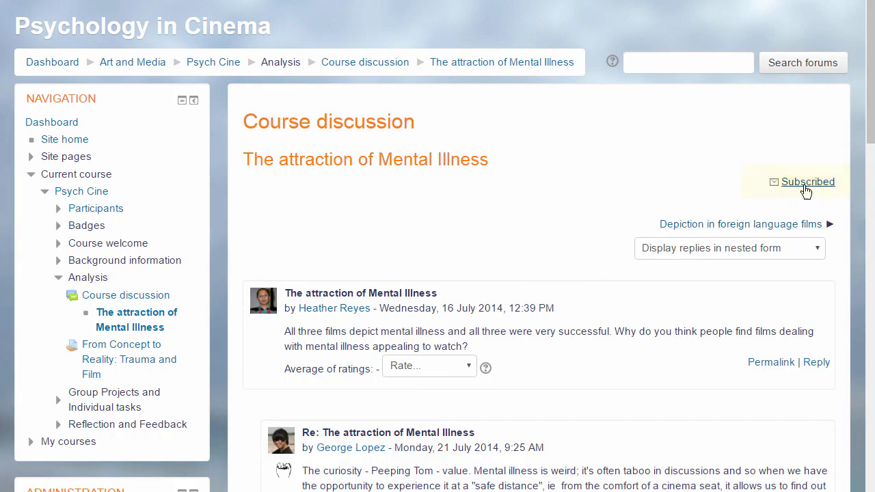
{"action": "scroll", "scroll_direction": "down", "scroll_amount": 3}
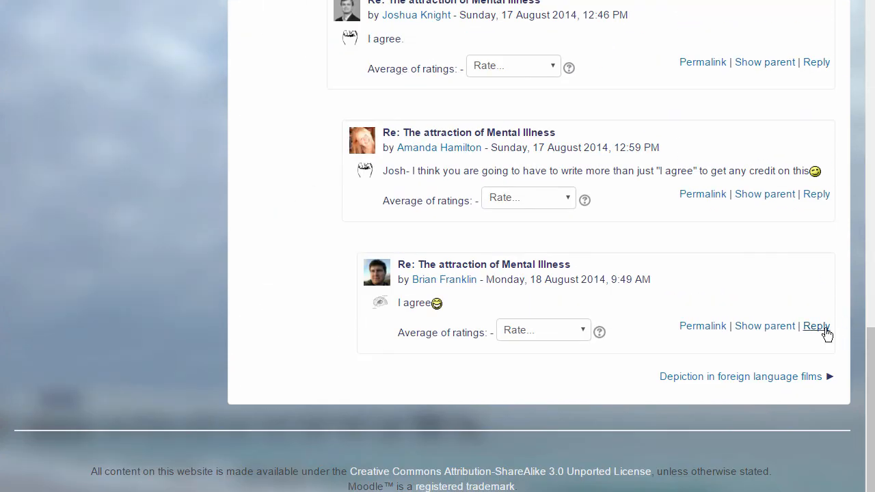
{"action": "left_click", "coordinate": [817, 325]}
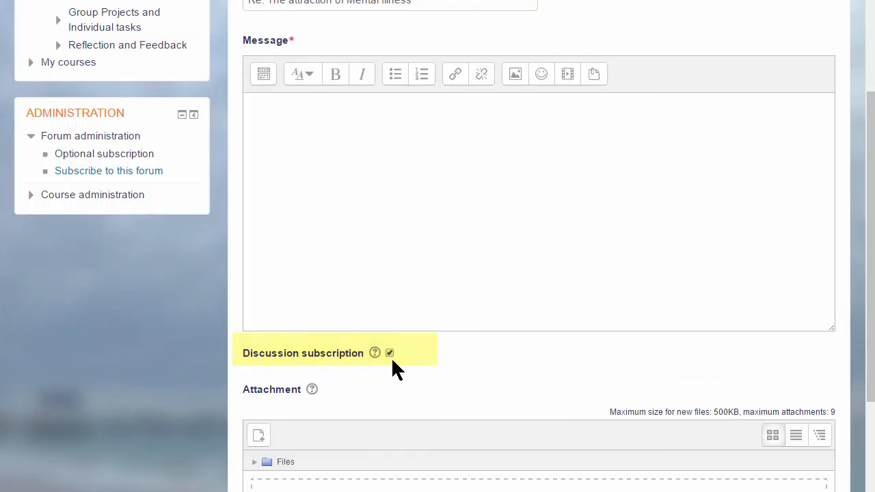